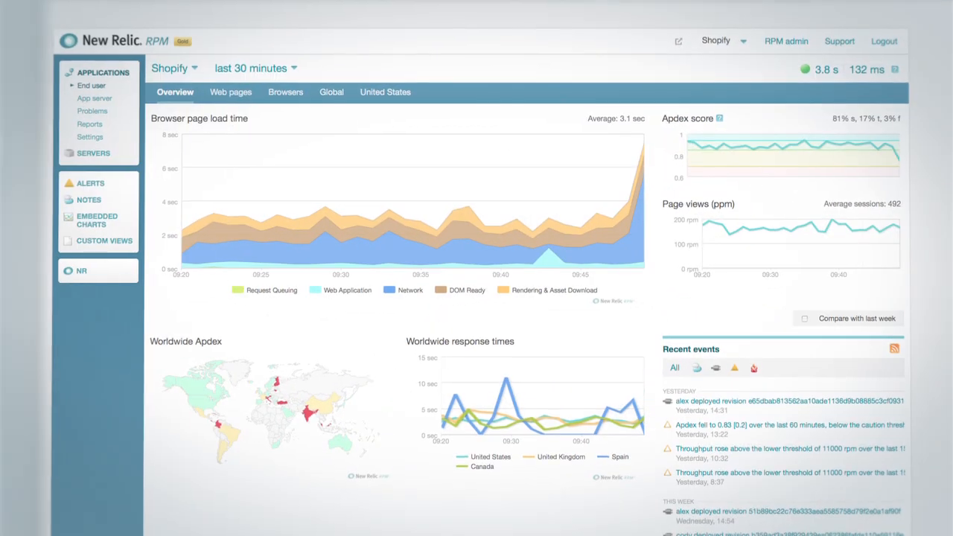
Show load time by web page, then the applications table with response times and throughput
click(230, 92)
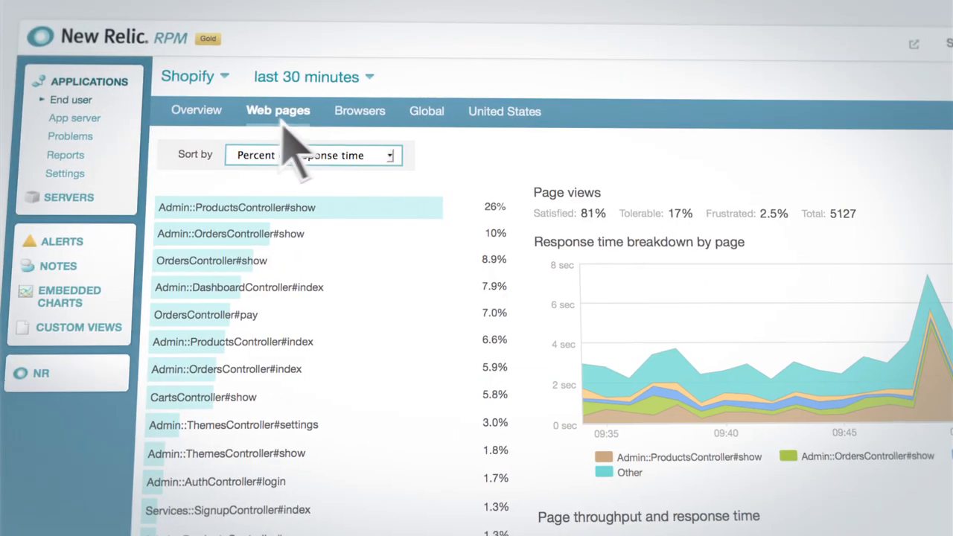
click(426, 110)
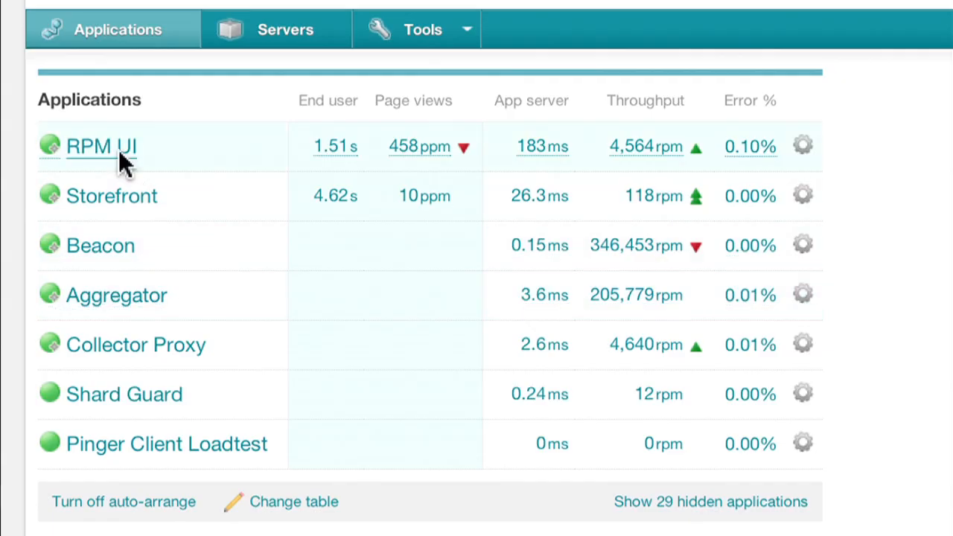
Show the RPM UI app's end-user load time by page and reach the Timeslice#find detail
click(101, 146)
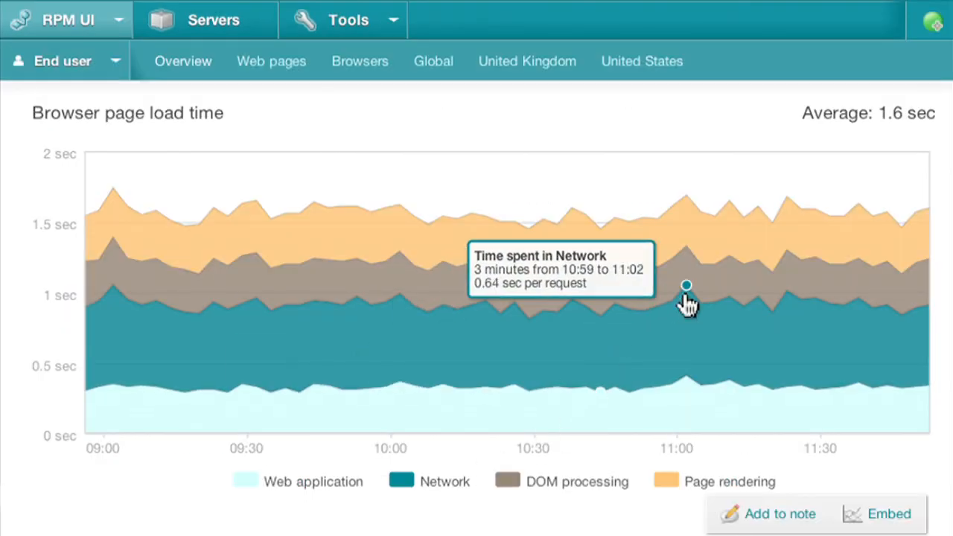
mouse_move(686, 290)
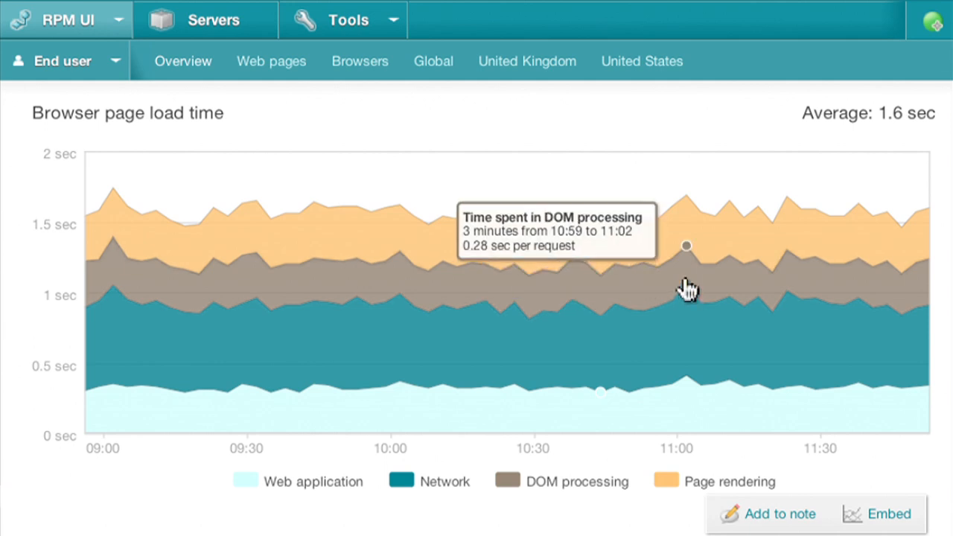
mouse_move(683, 253)
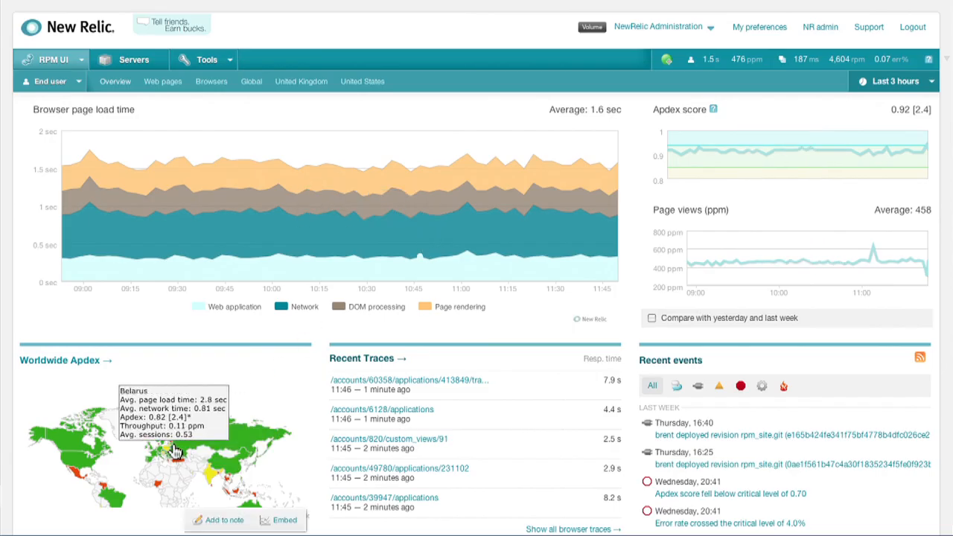
click(194, 97)
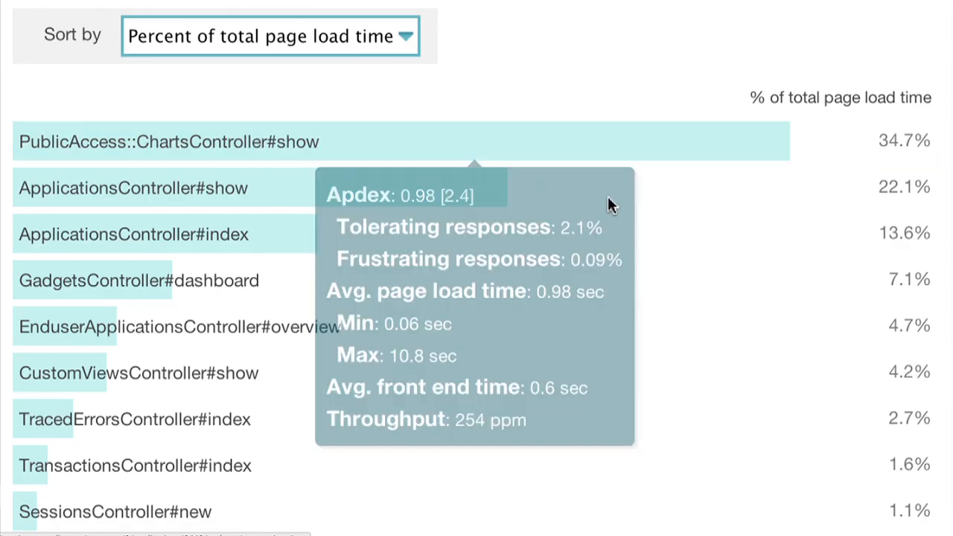
mouse_move(467, 192)
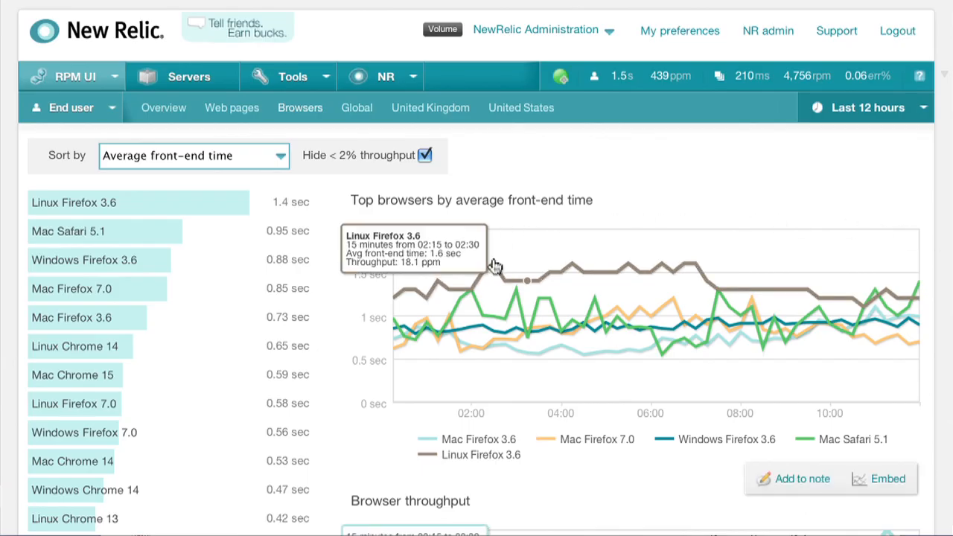
mouse_move(250, 202)
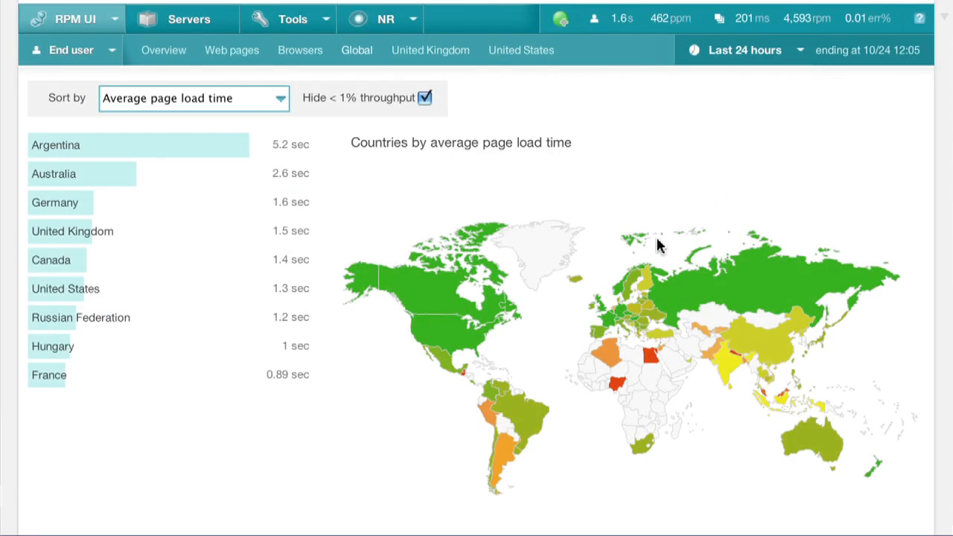
mouse_move(643, 280)
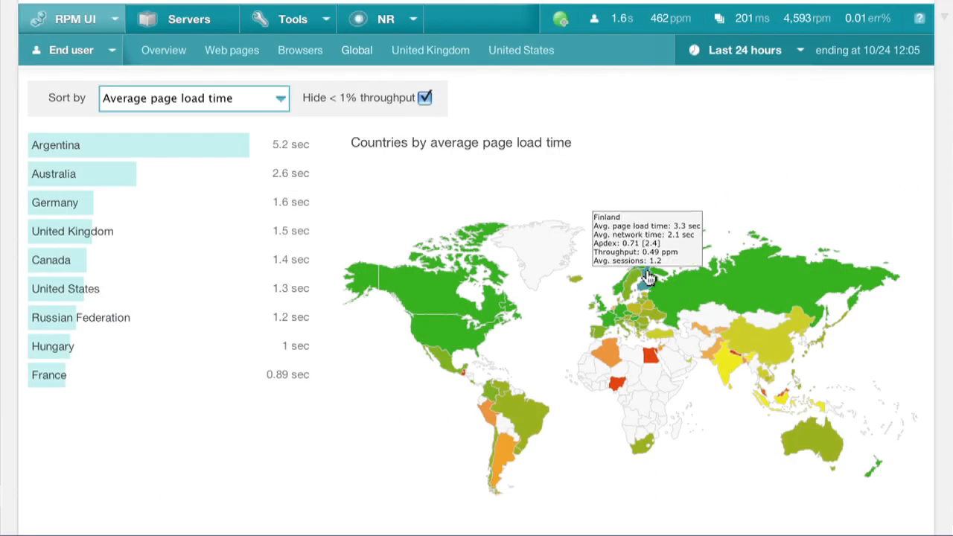
mouse_move(275, 185)
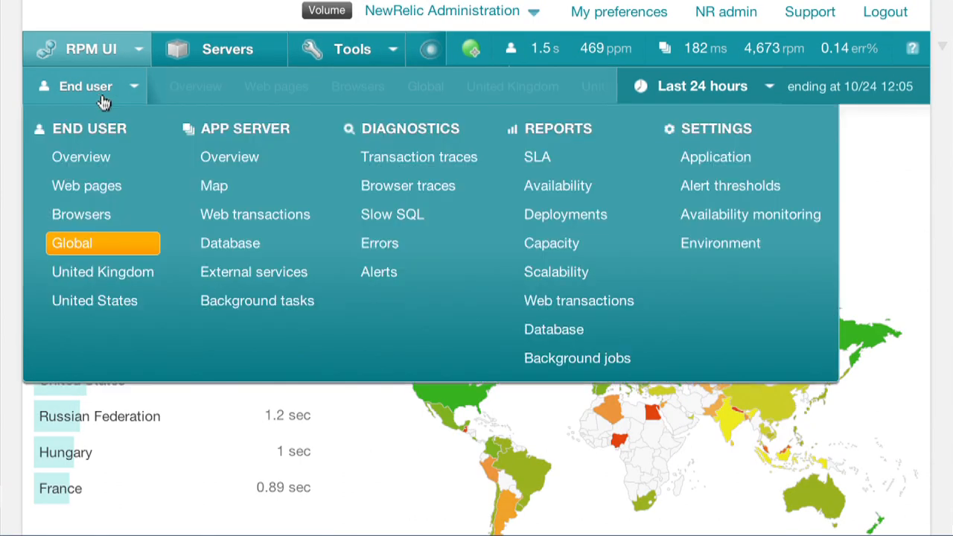
click(215, 184)
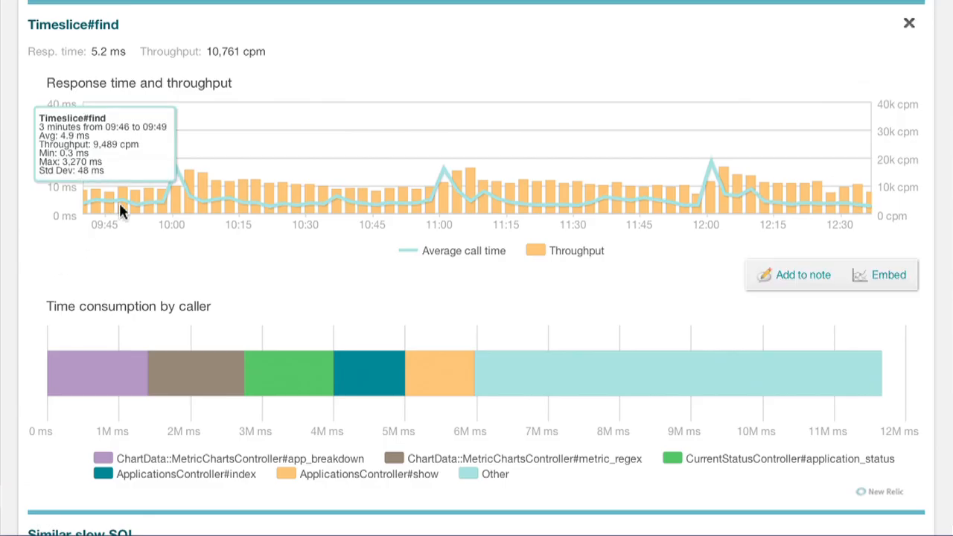
Show the Shopify app server's external services with the PayPal API response time and throughput
click(908, 23)
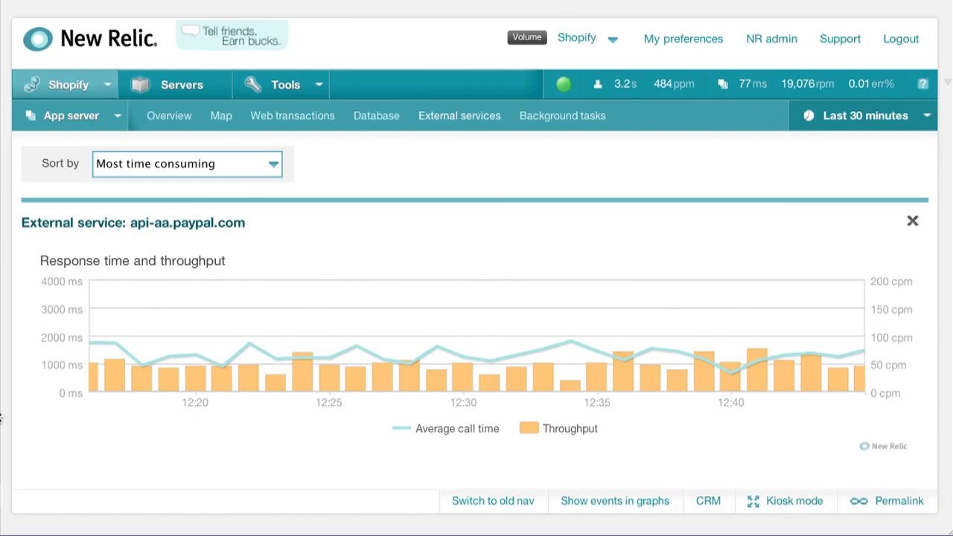
mouse_move(116, 344)
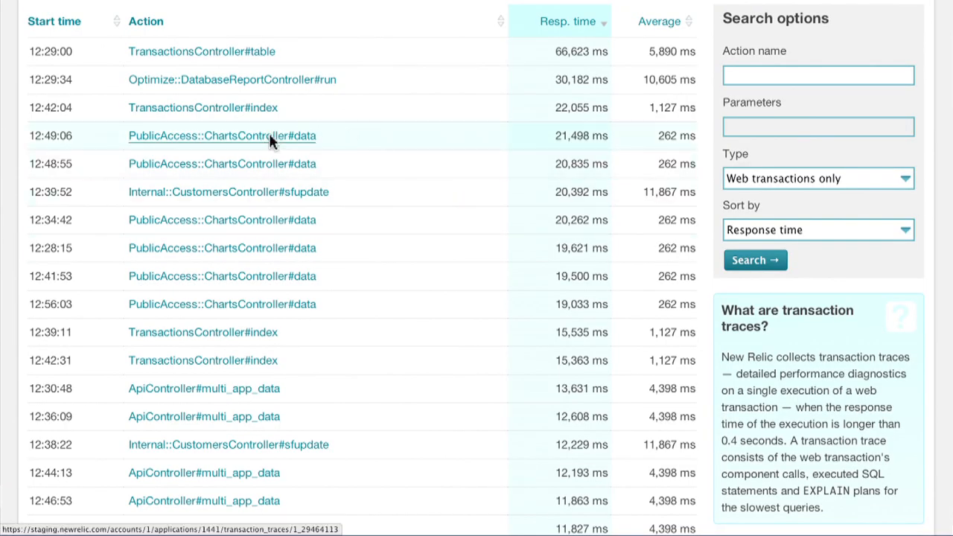
Drill into a slow transaction trace and review the SQL details of its Timeslice#find call
click(203, 360)
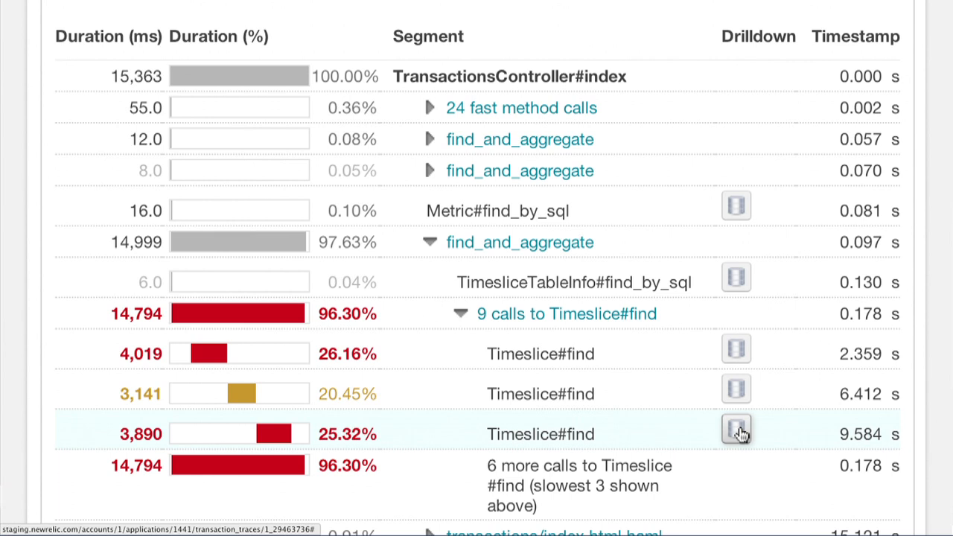
click(736, 435)
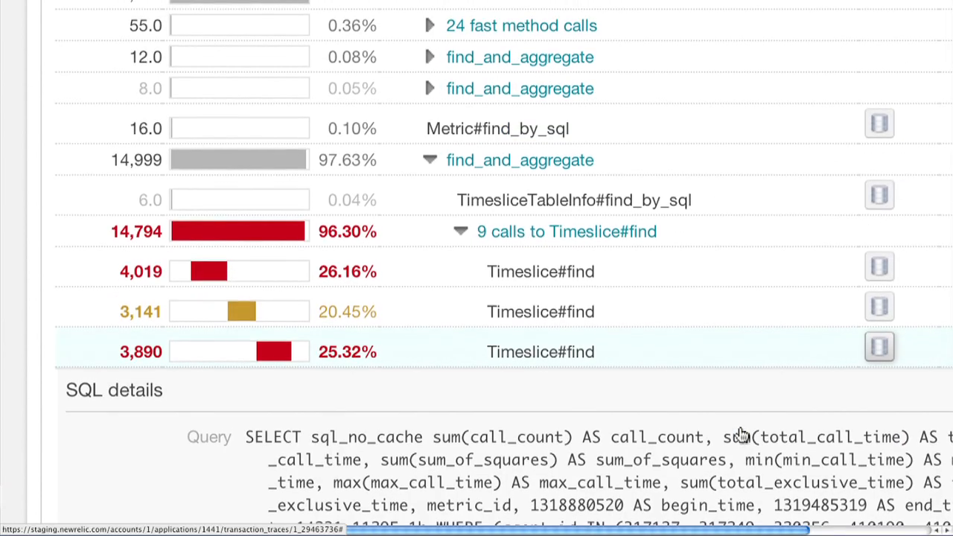
scroll(down, 3)
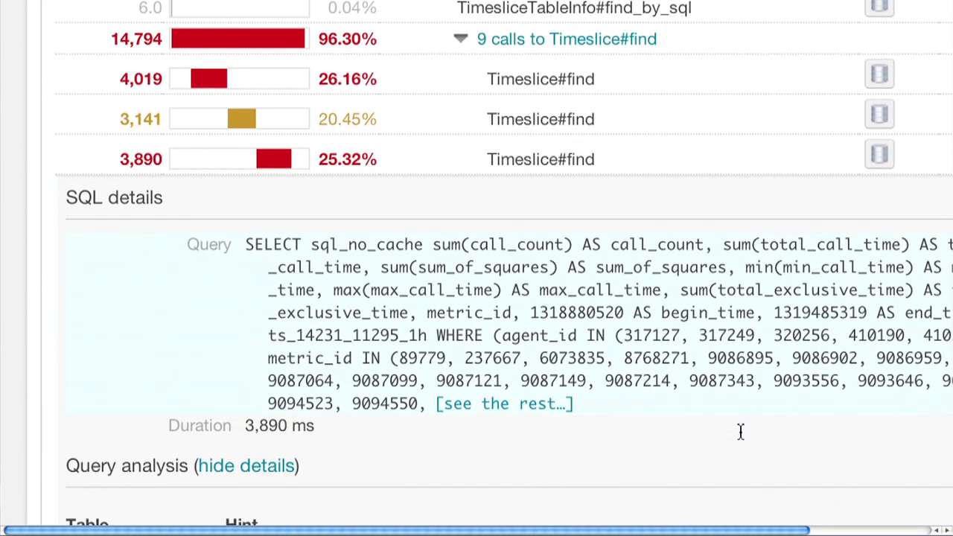
scroll(down, 3)
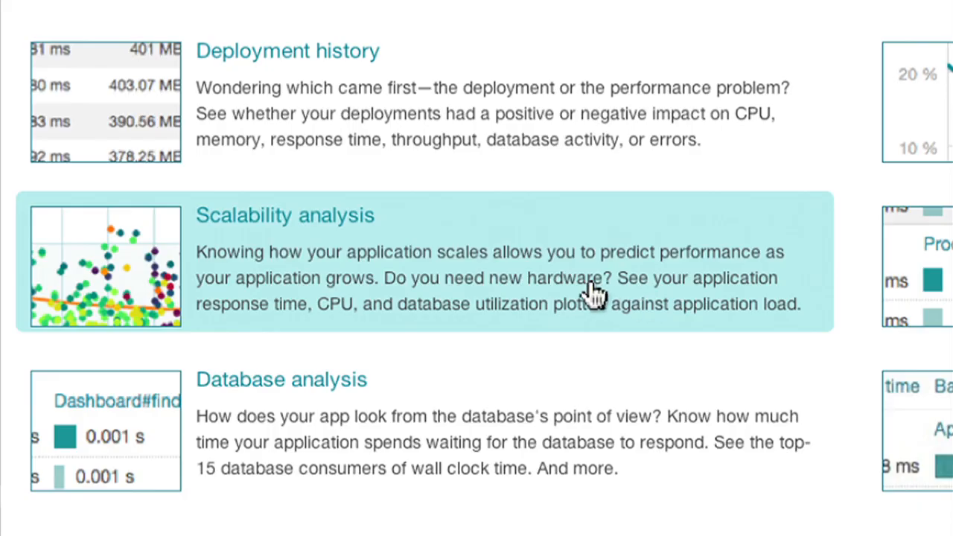
Show the scalability analysis report, then head to the Servers disk view
click(285, 214)
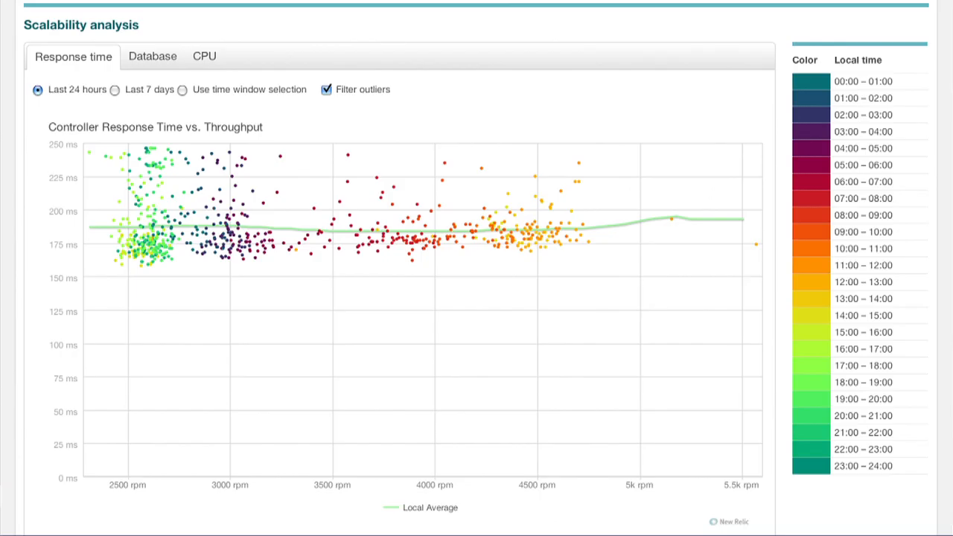
click(363, 24)
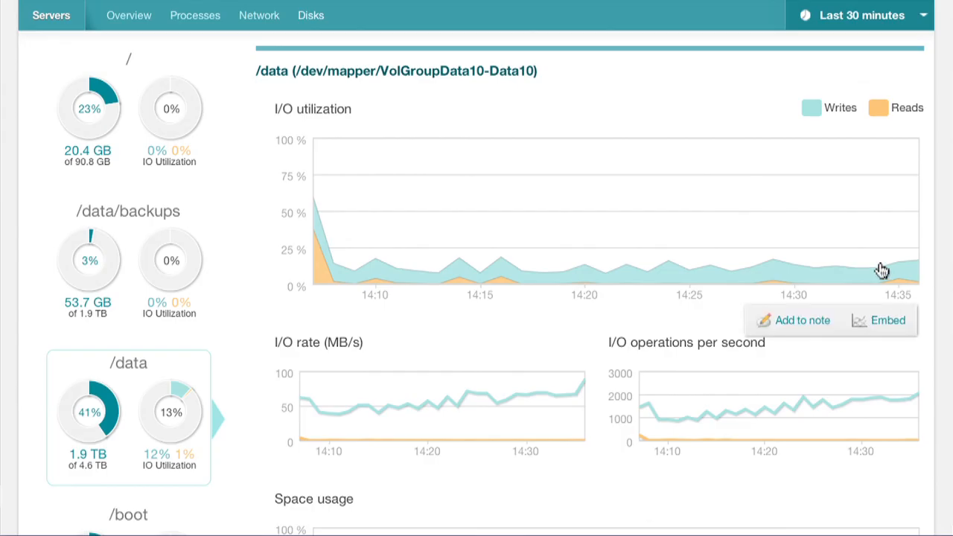
mouse_move(792, 274)
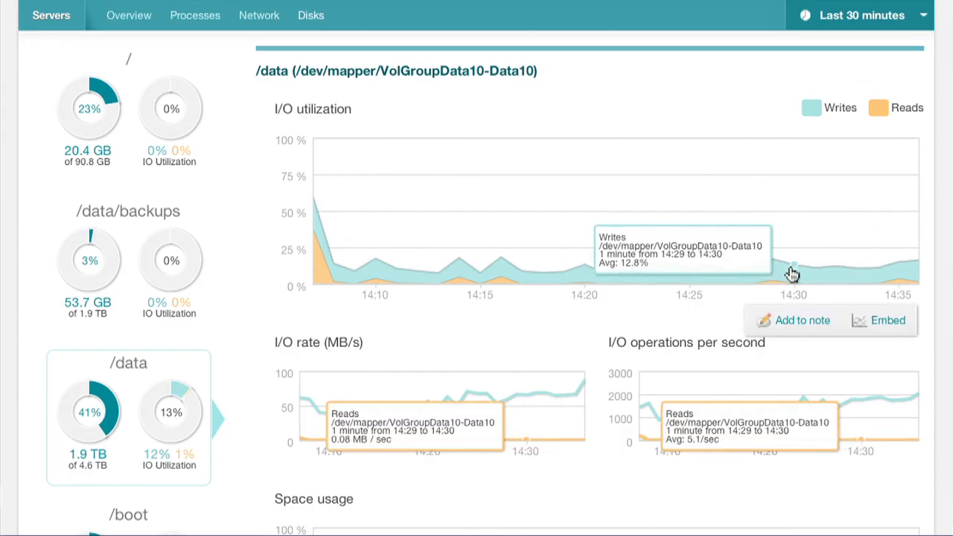